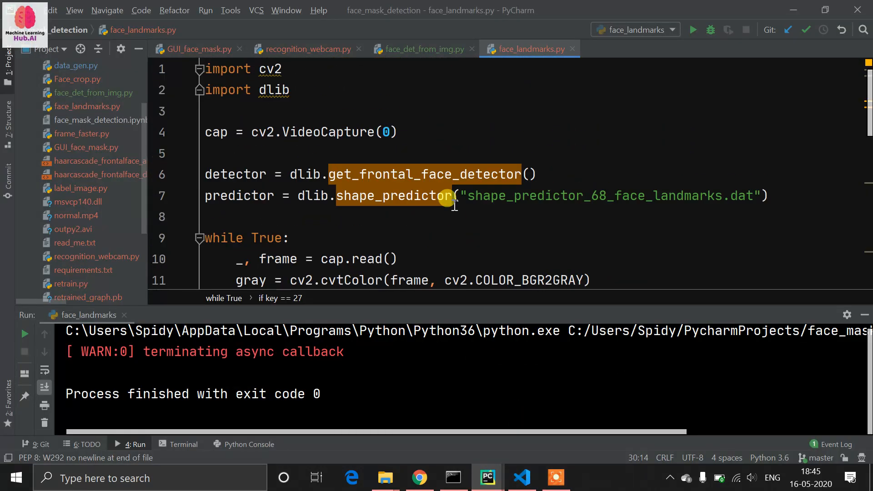
Step: Click and scroll through the face_landmarks.py code in the editor
click(395, 196)
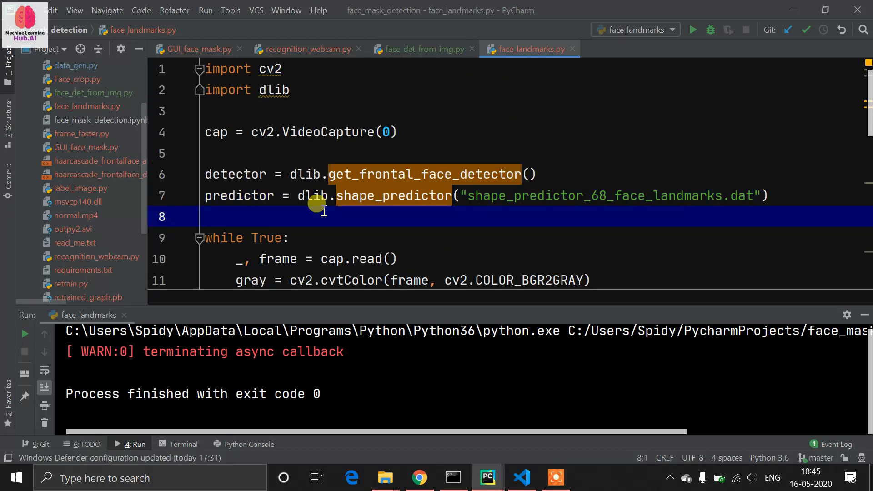
scroll(down, 3)
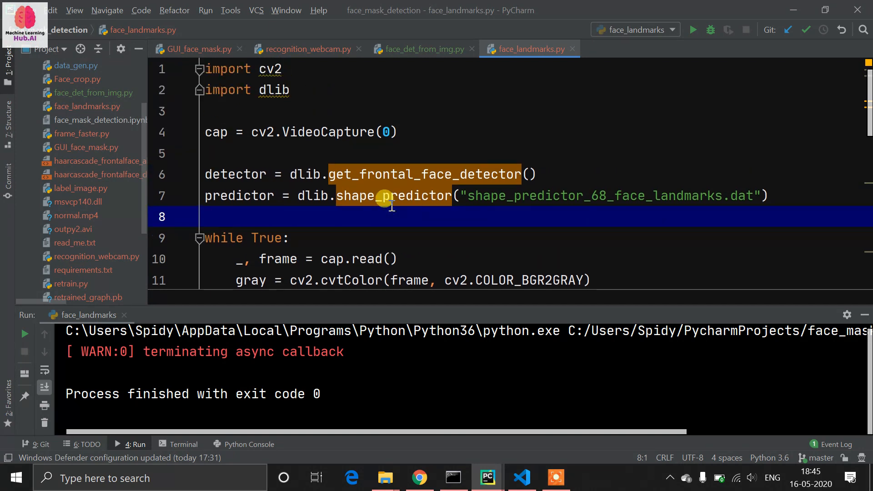
click(312, 196)
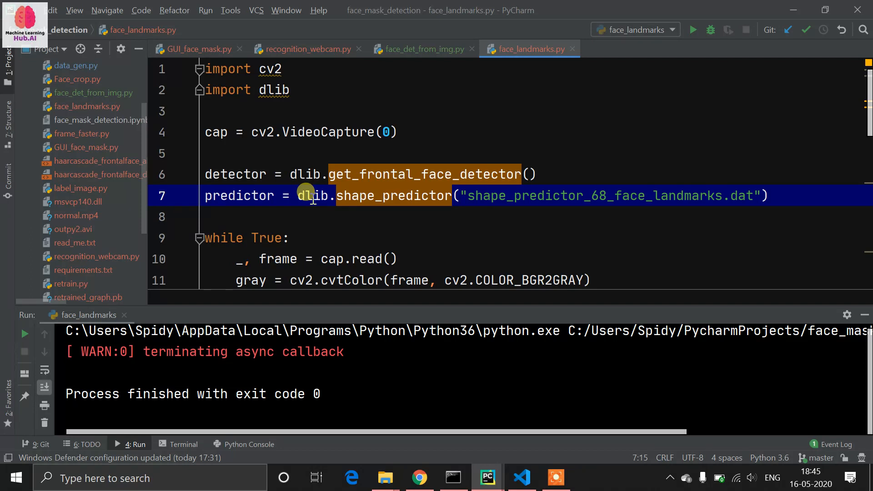
click(278, 111)
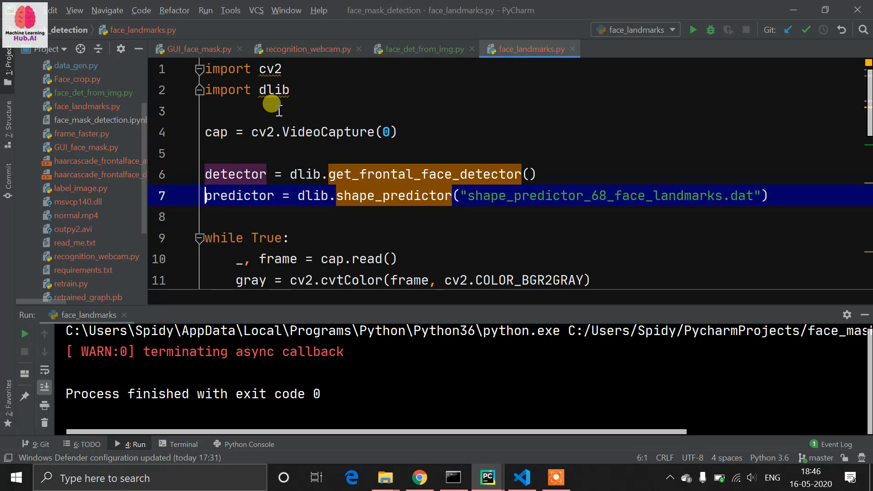
click(262, 258)
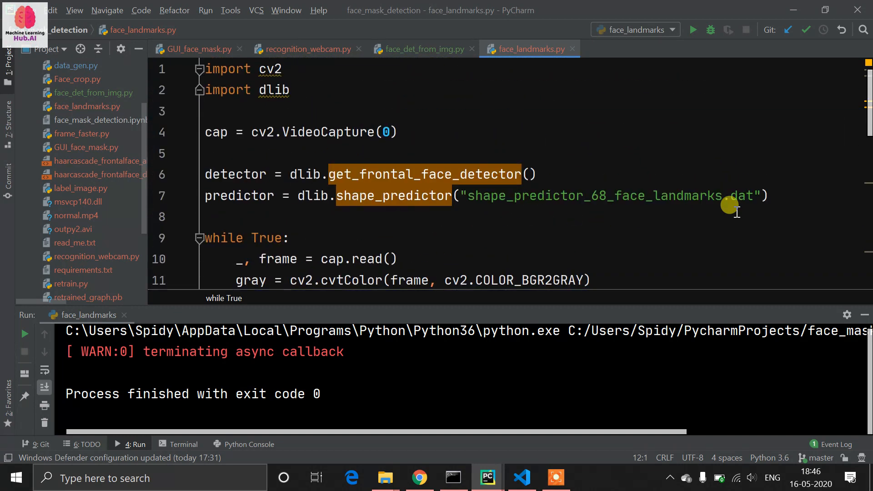
mouse_move(611, 229)
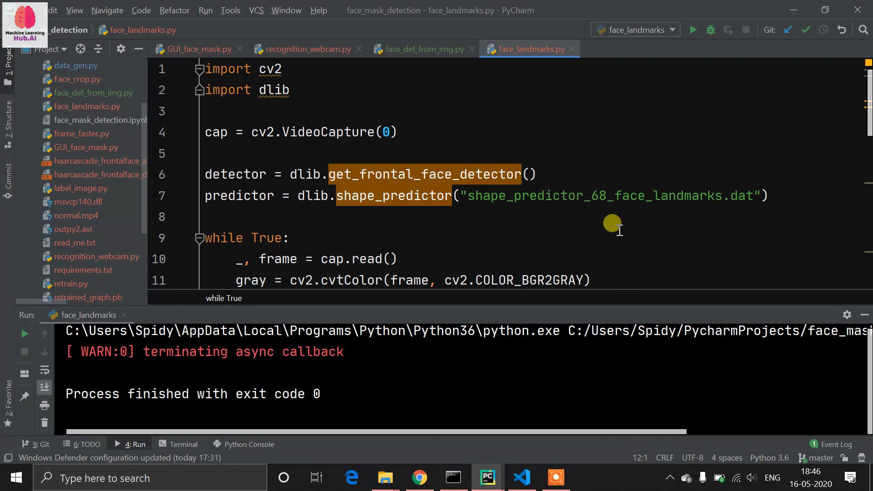
mouse_move(497, 184)
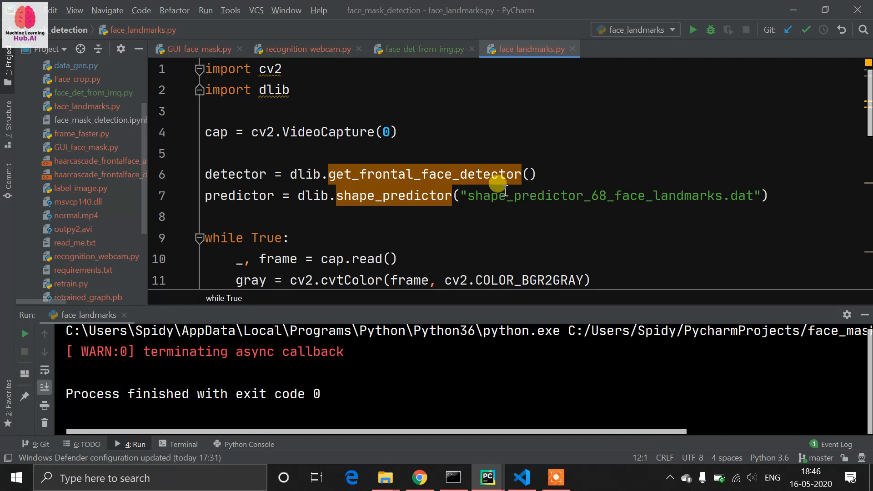
click(507, 196)
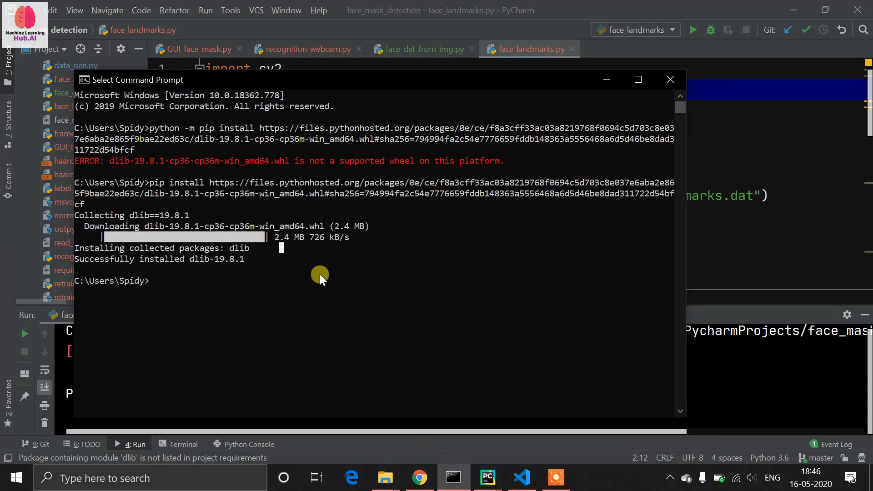
mouse_move(156, 183)
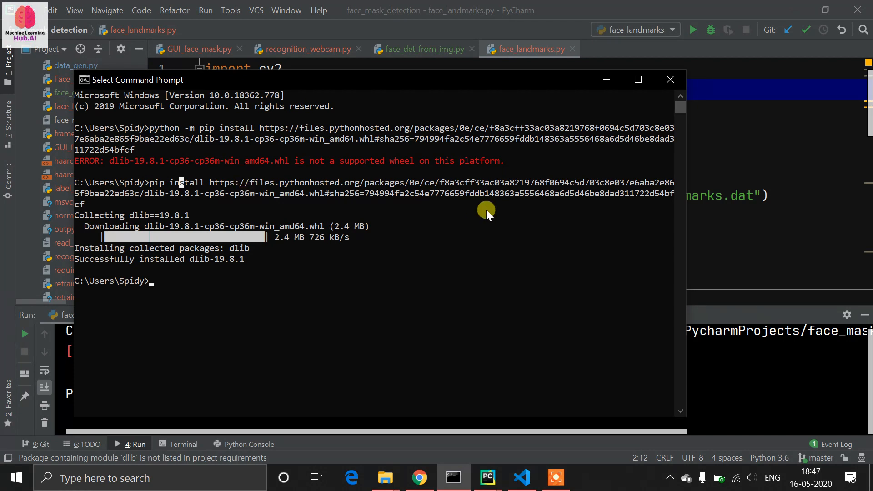
mouse_move(724, 211)
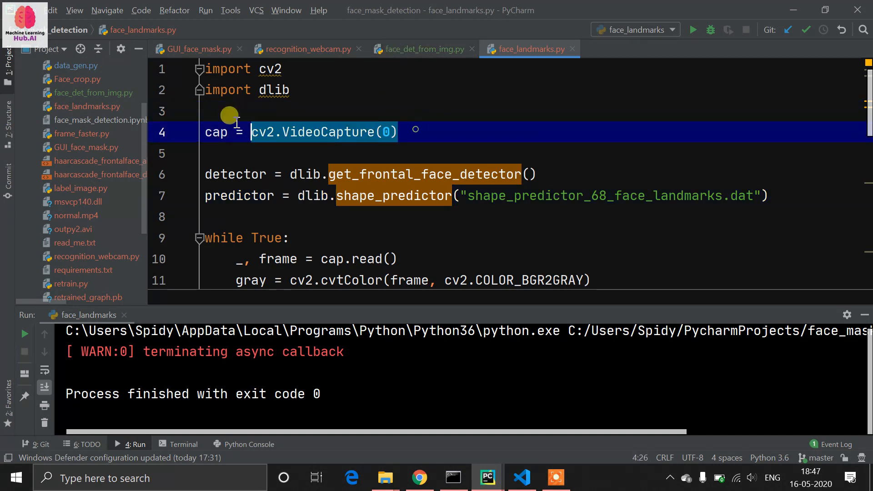
click(305, 196)
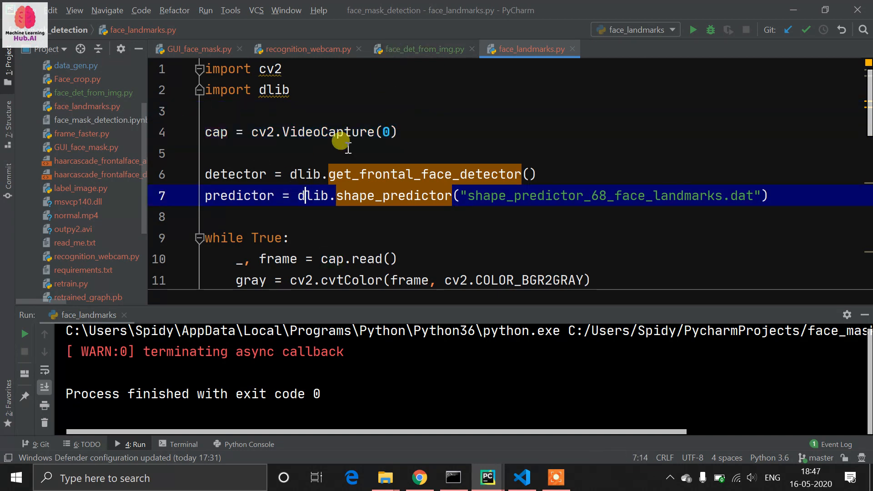
click(388, 132)
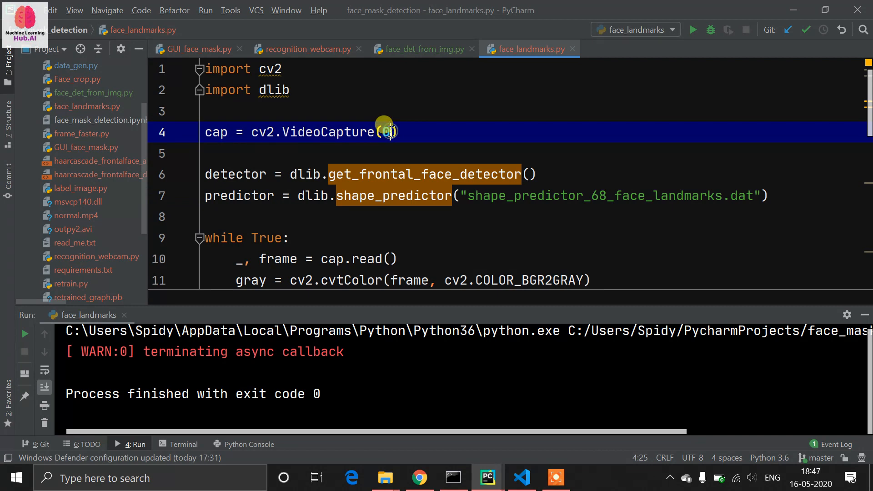
mouse_move(348, 211)
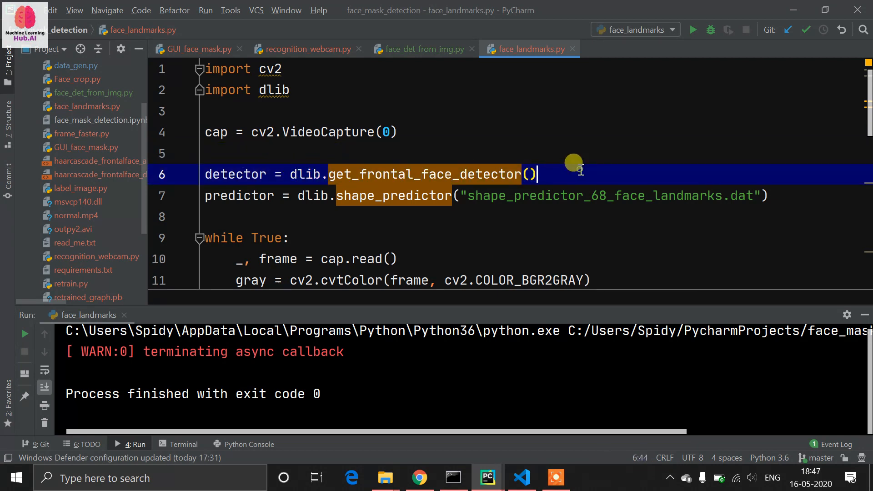
mouse_move(453, 215)
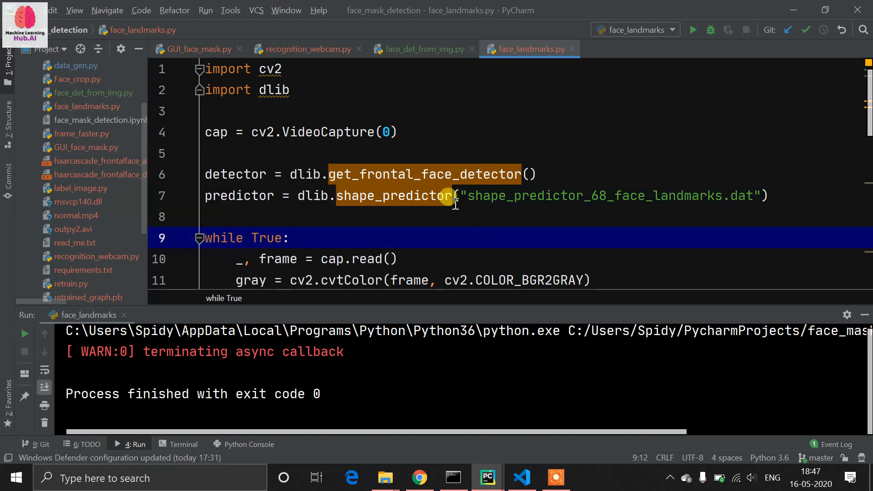
Step: Select text and scroll down to reach the cv2.imshow line
drag(471, 196, 747, 196)
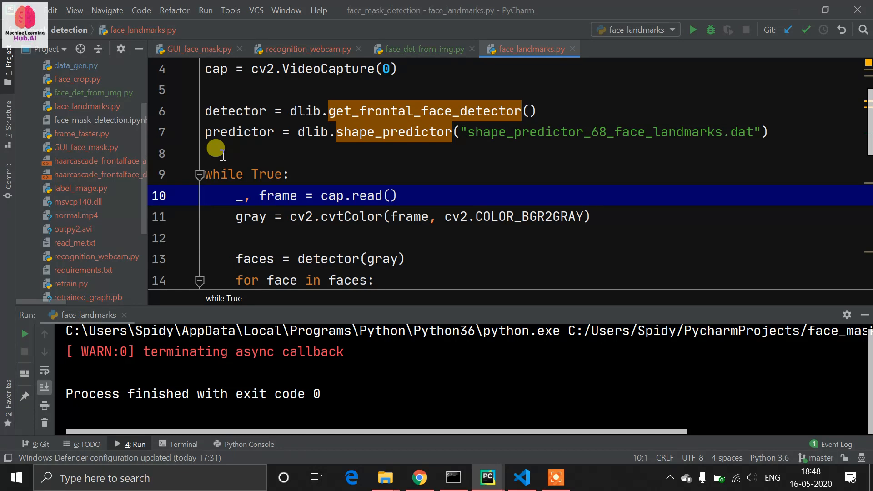
drag(236, 196, 273, 196)
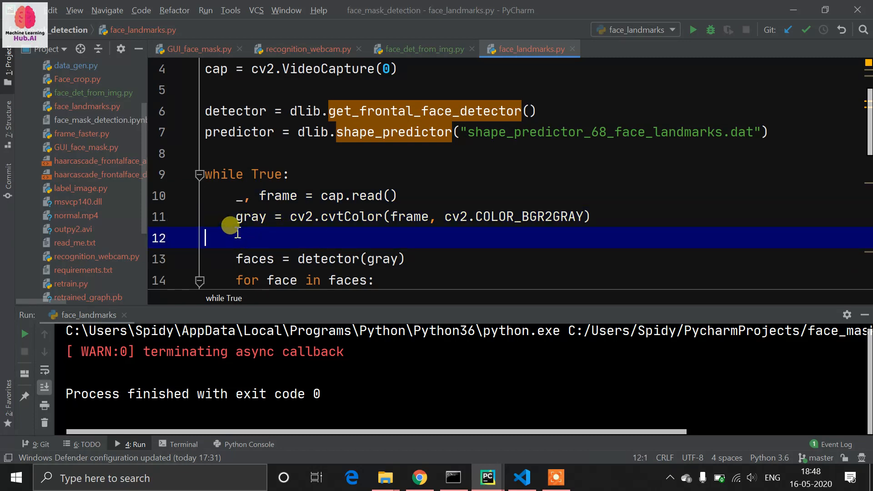
scroll(down, 3)
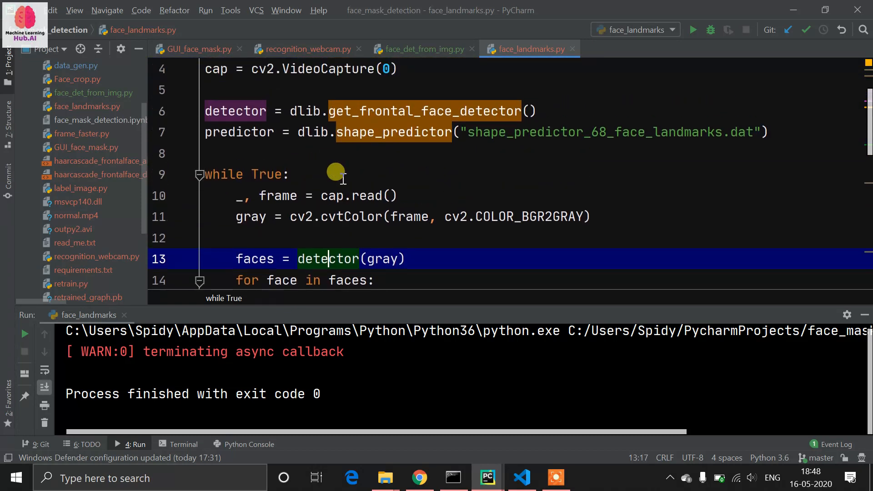
scroll(down, 3)
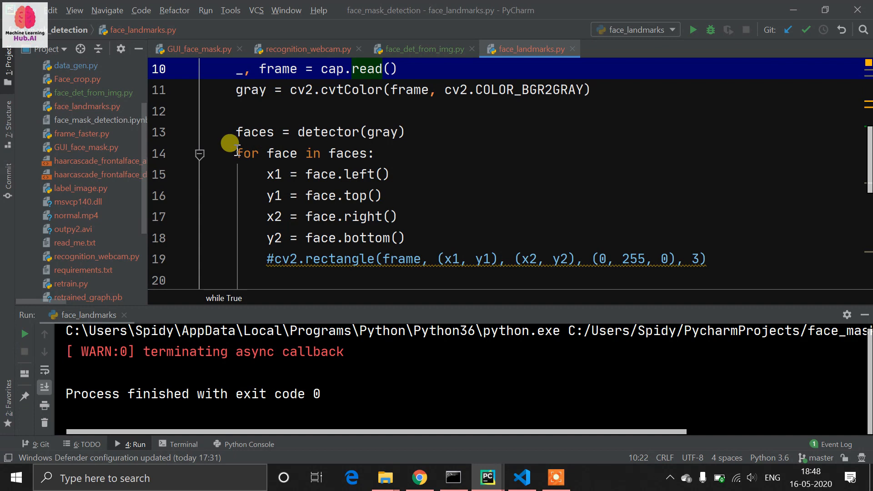
click(367, 153)
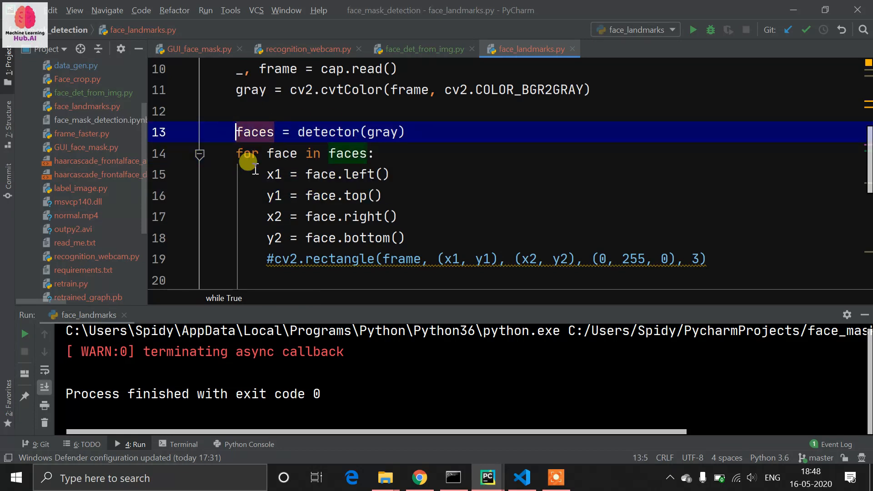
scroll(down, 3)
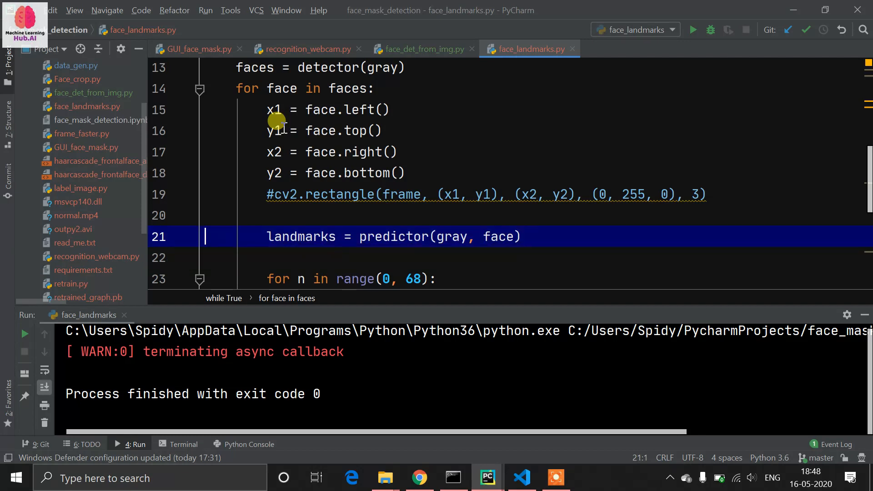
mouse_move(396, 216)
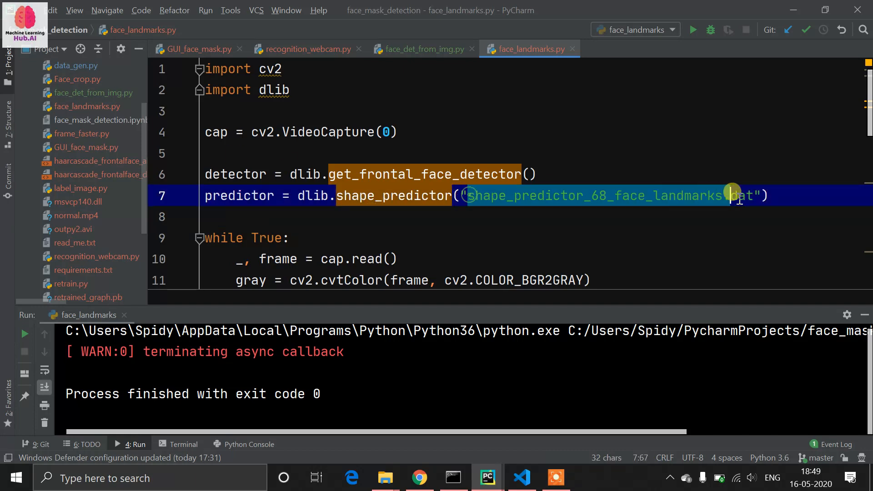
scroll(down, 3)
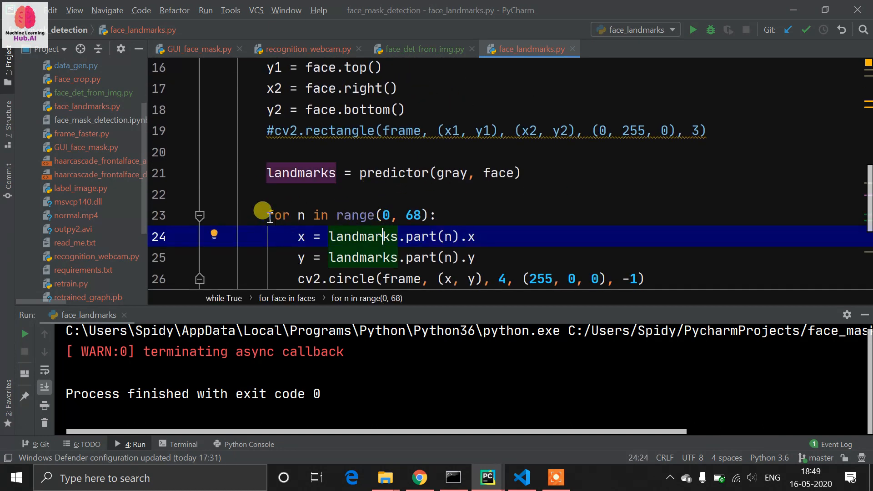
click(395, 216)
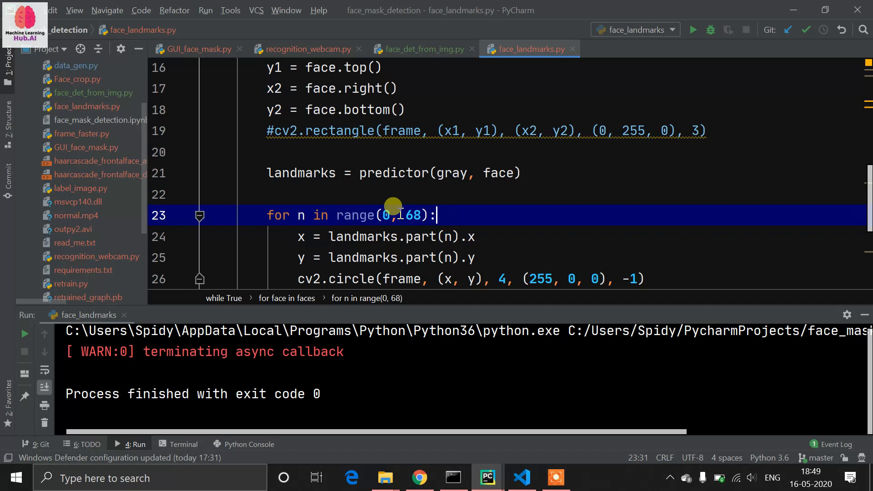
scroll(down, 3)
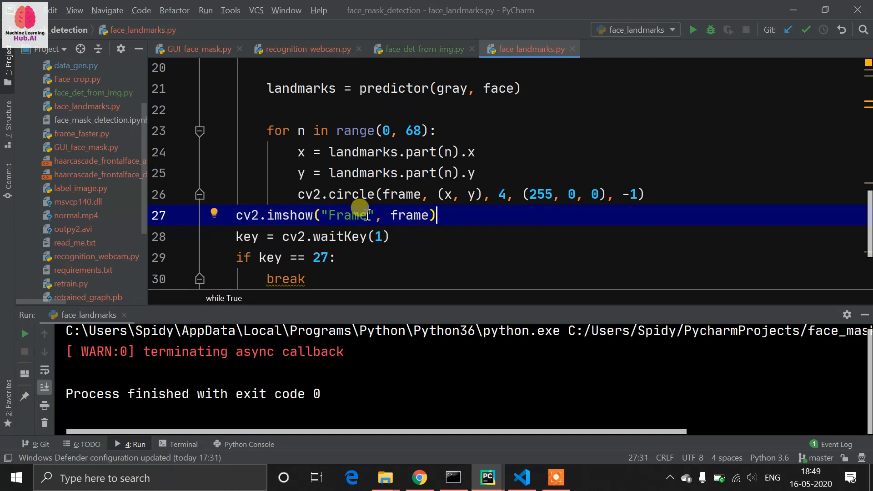
Step: Erase the 'Frame' title and type 'fACIAL lANDMARK dETECTION' in cv2.imshow
key(BackSpace)
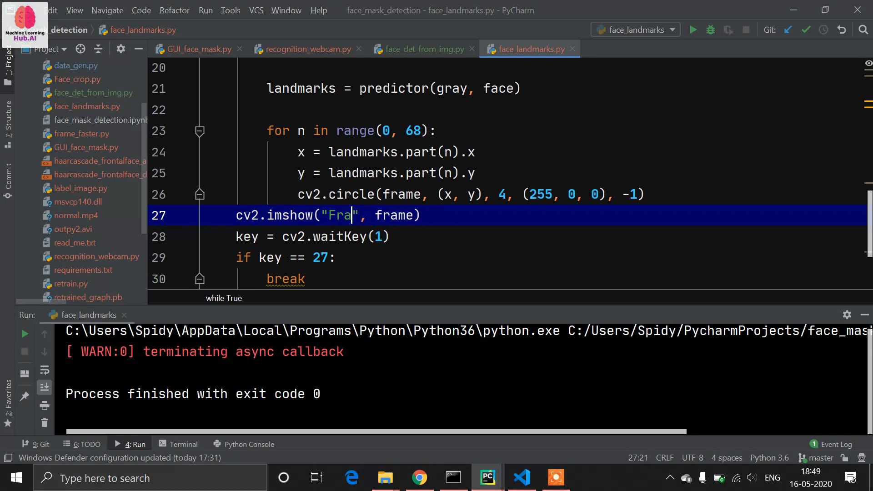
text(fACIAL)
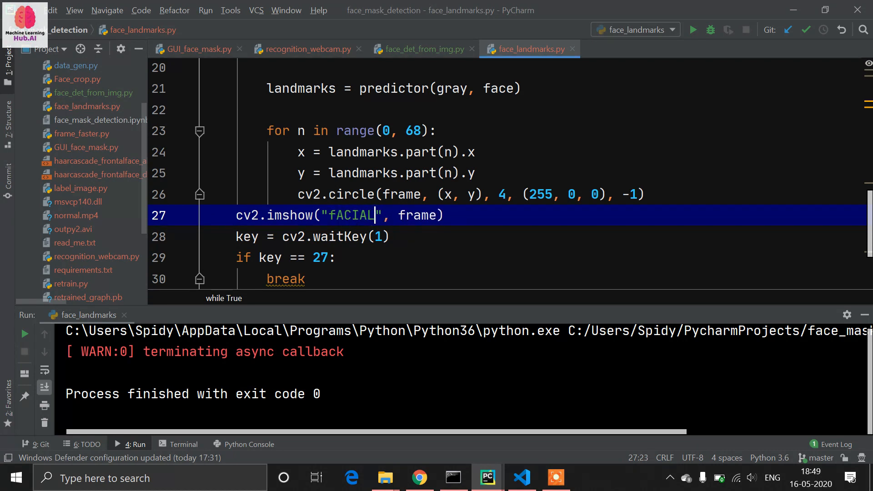
text(LANDMARK dE)
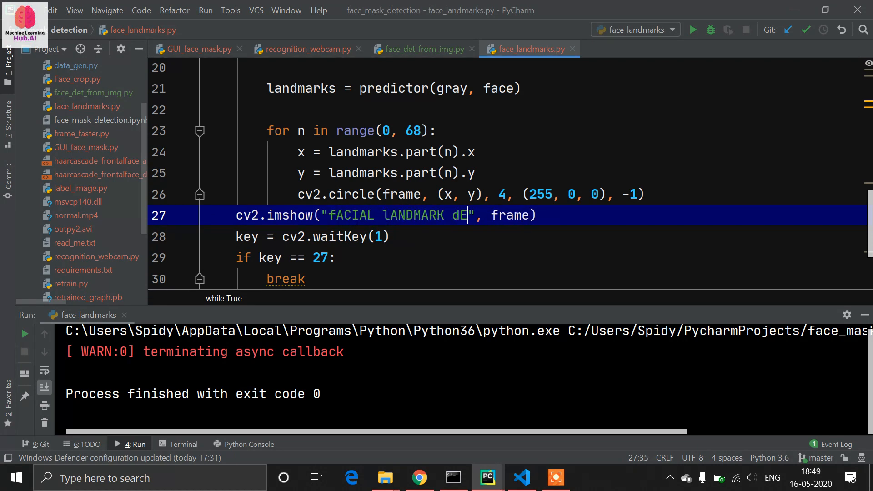
text(TECT)
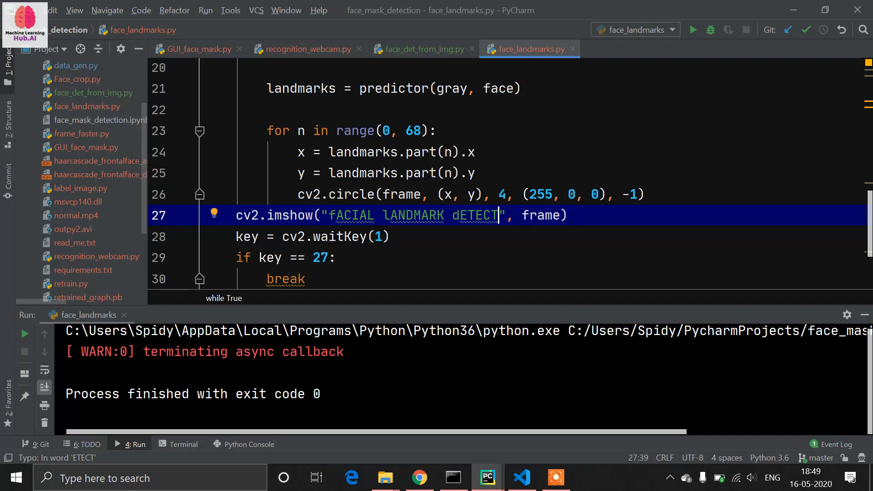
text(ION)
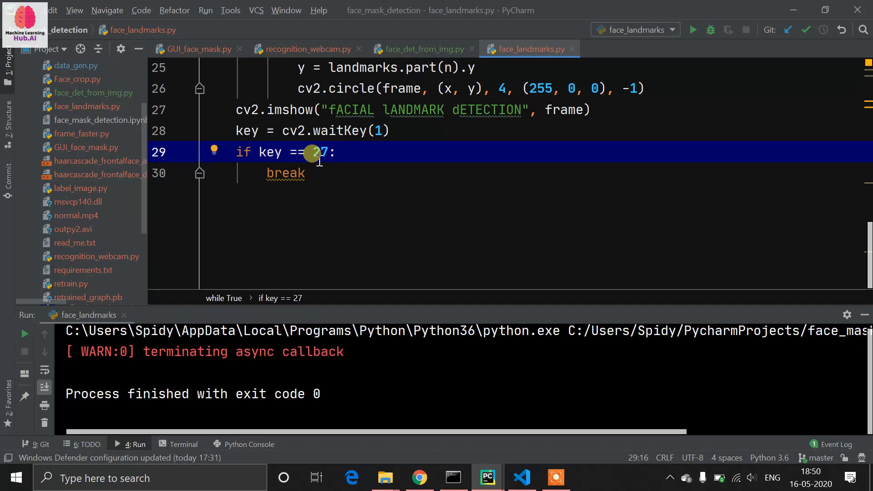
mouse_move(328, 164)
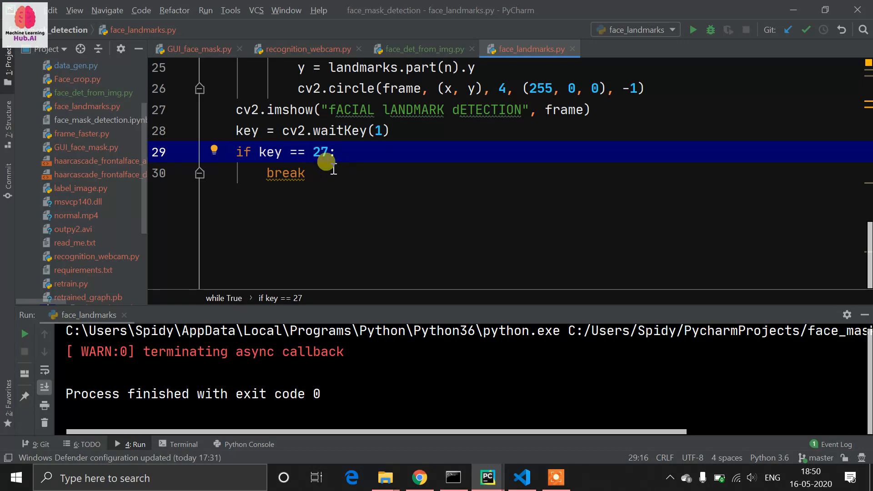
Step: Launch face_landmarks.py with Run 'face_landmarks' from the editor's context menu
right_click(326, 164)
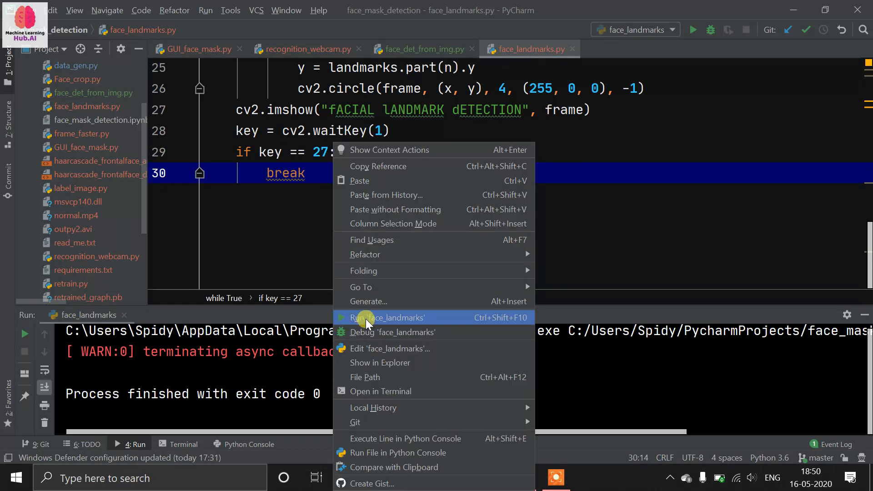
click(388, 318)
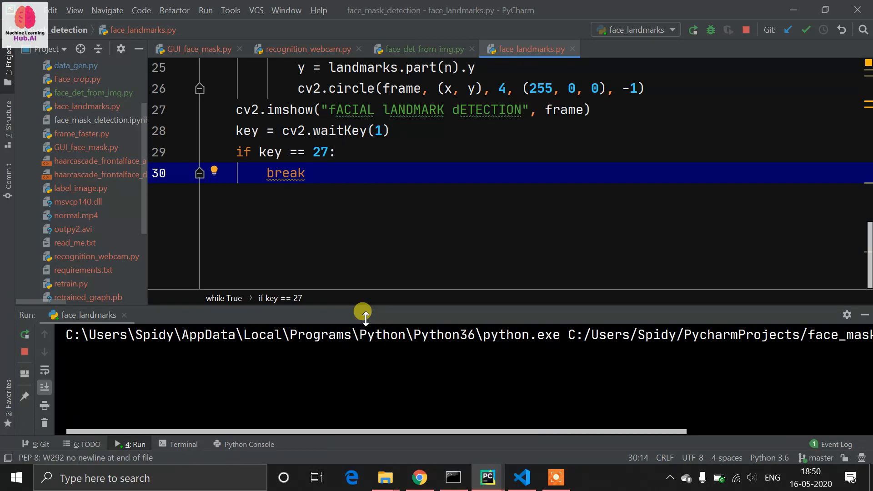